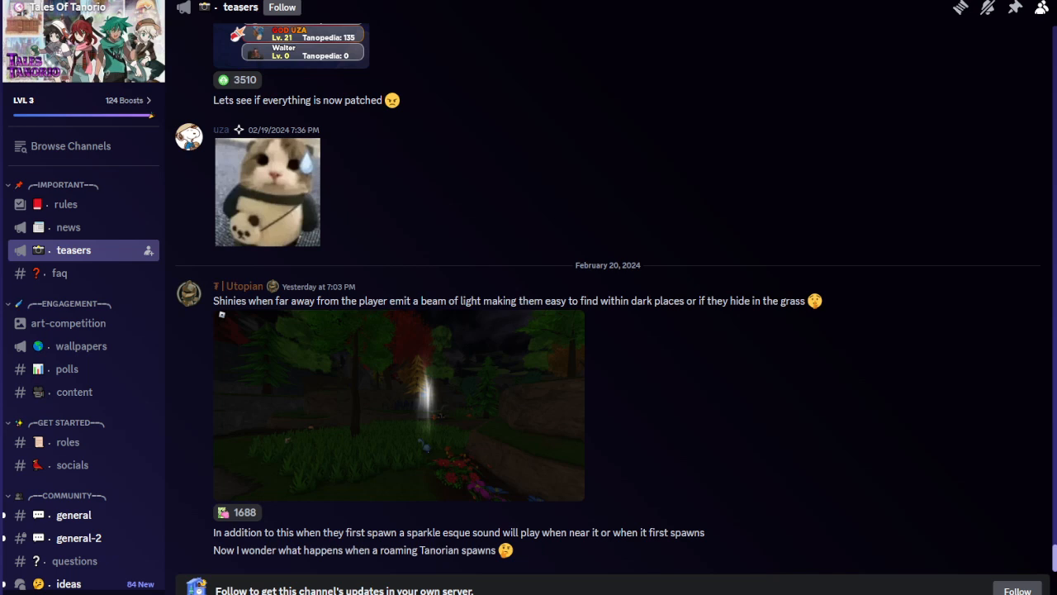
mouse_move(396, 568)
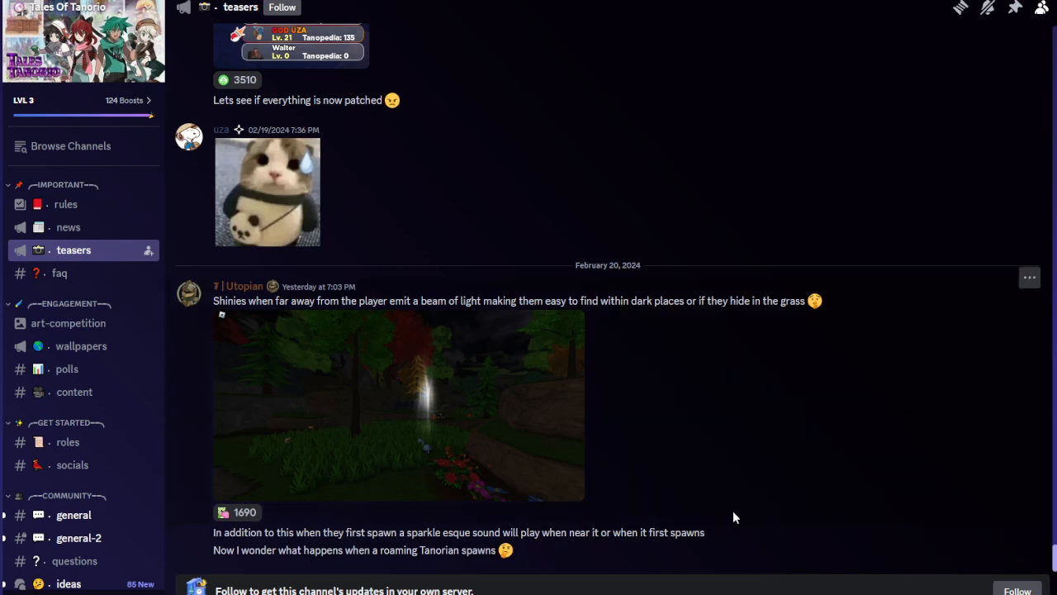
mouse_move(730, 512)
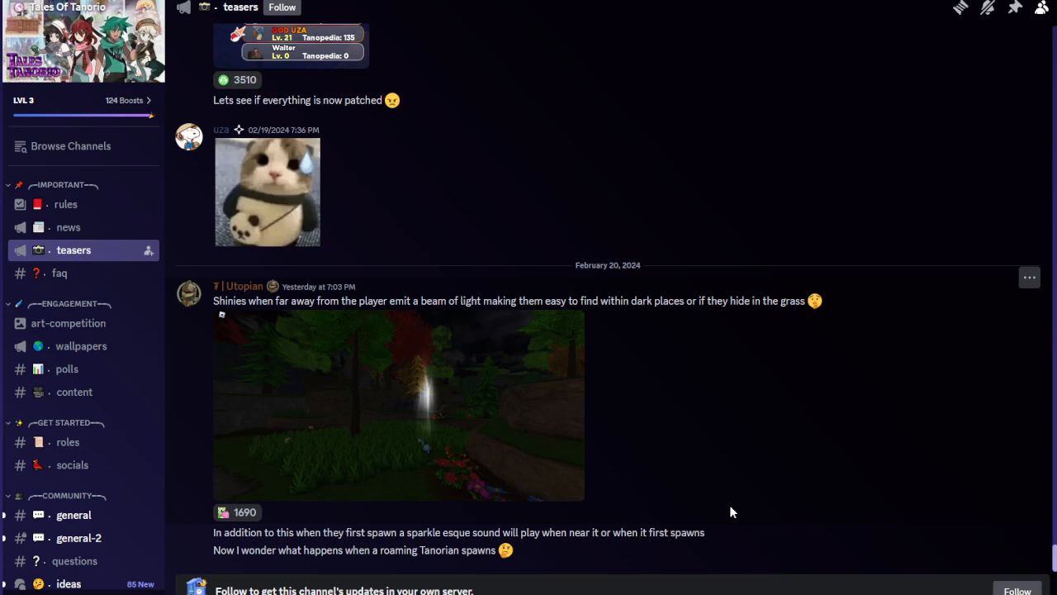
mouse_move(262, 337)
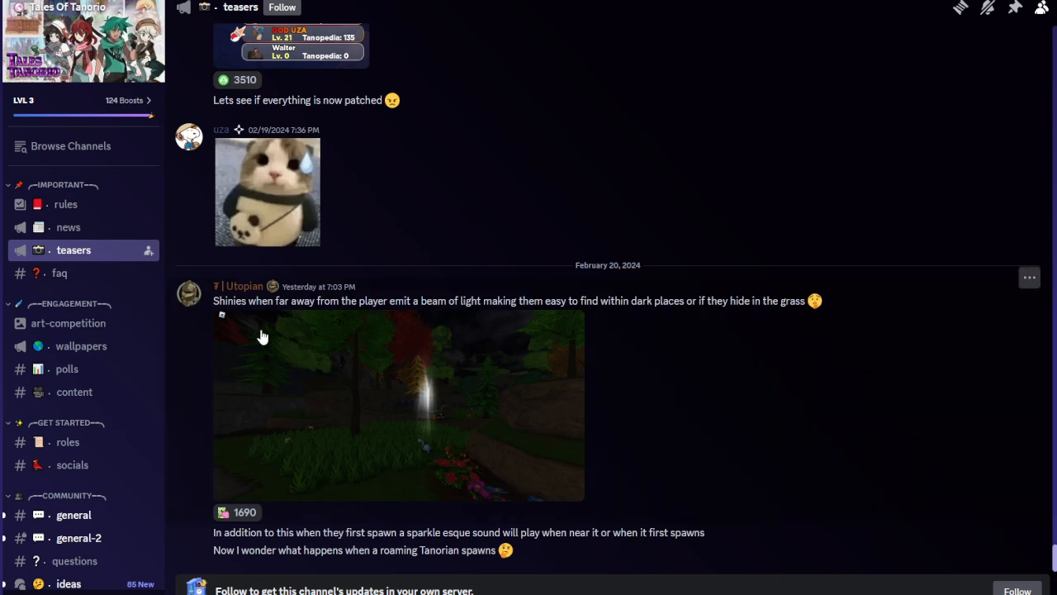
mouse_move(421, 347)
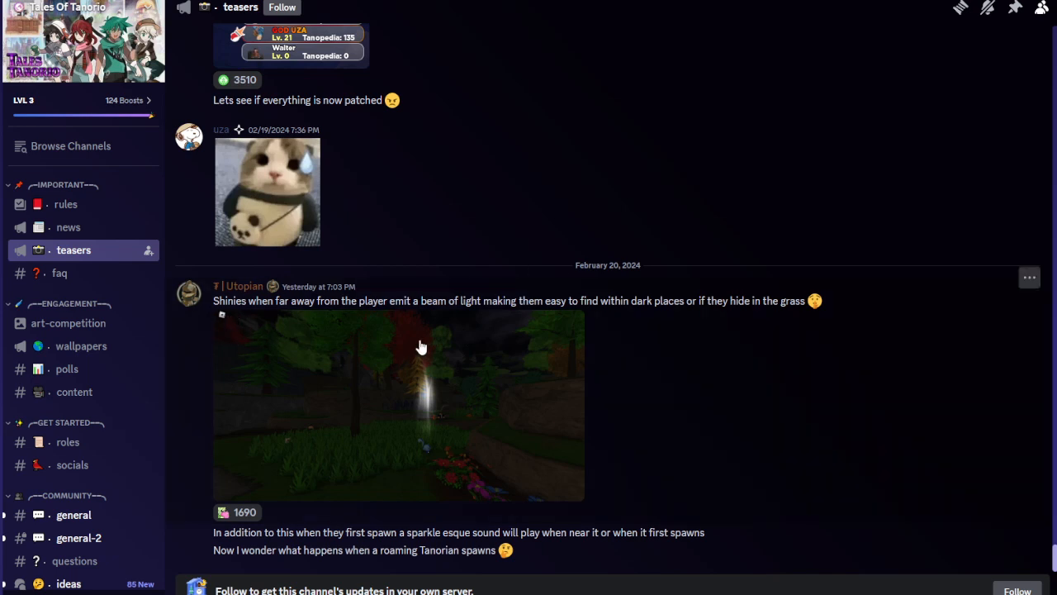
mouse_move(439, 380)
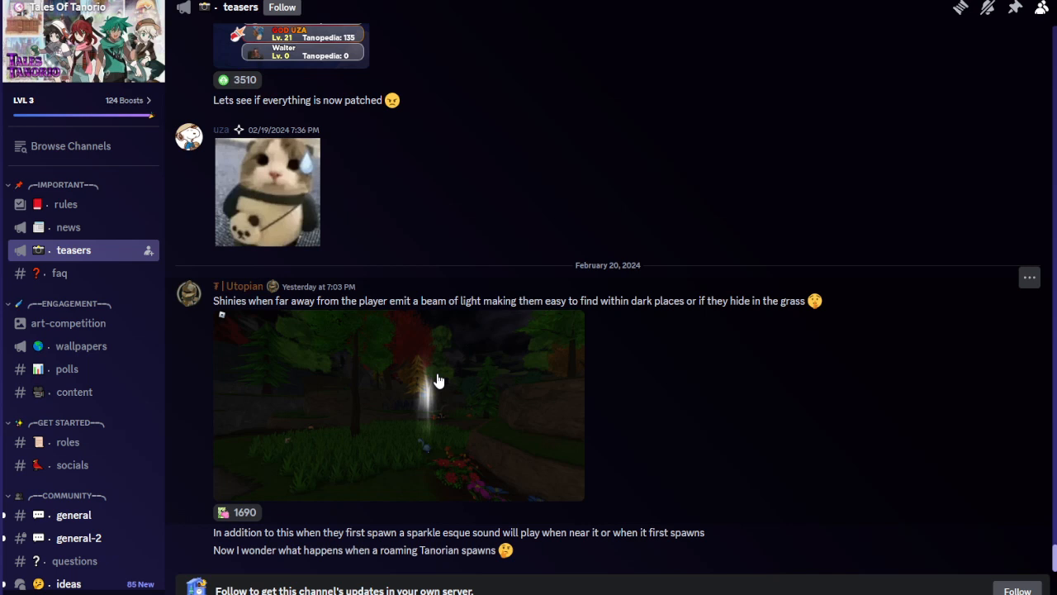
mouse_move(69, 228)
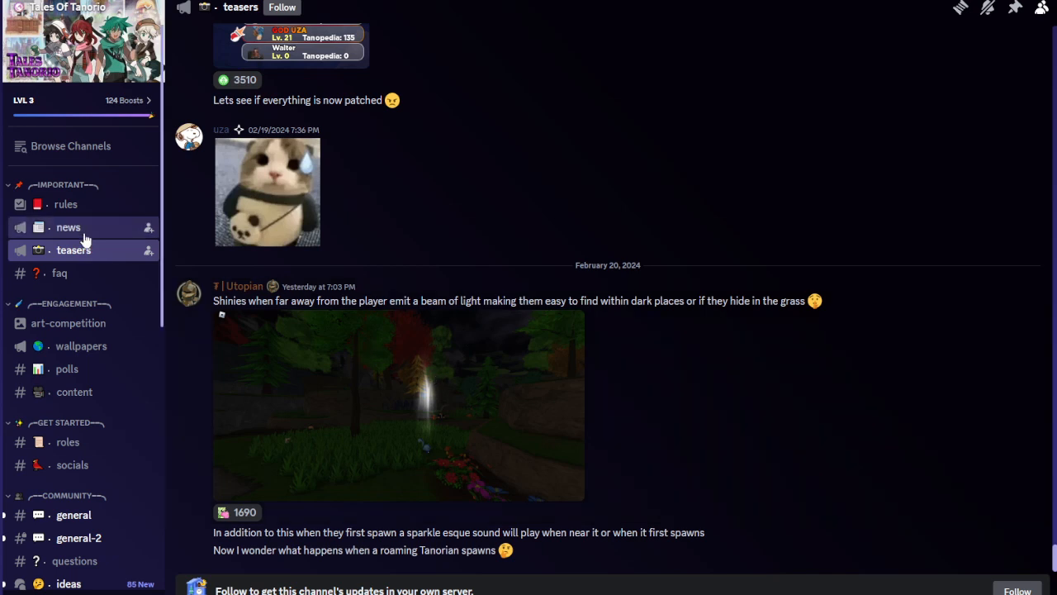
Enter the Tamers+ giveaway in #news, raising its count to 14,145 with the bot confirming entry
click(70, 228)
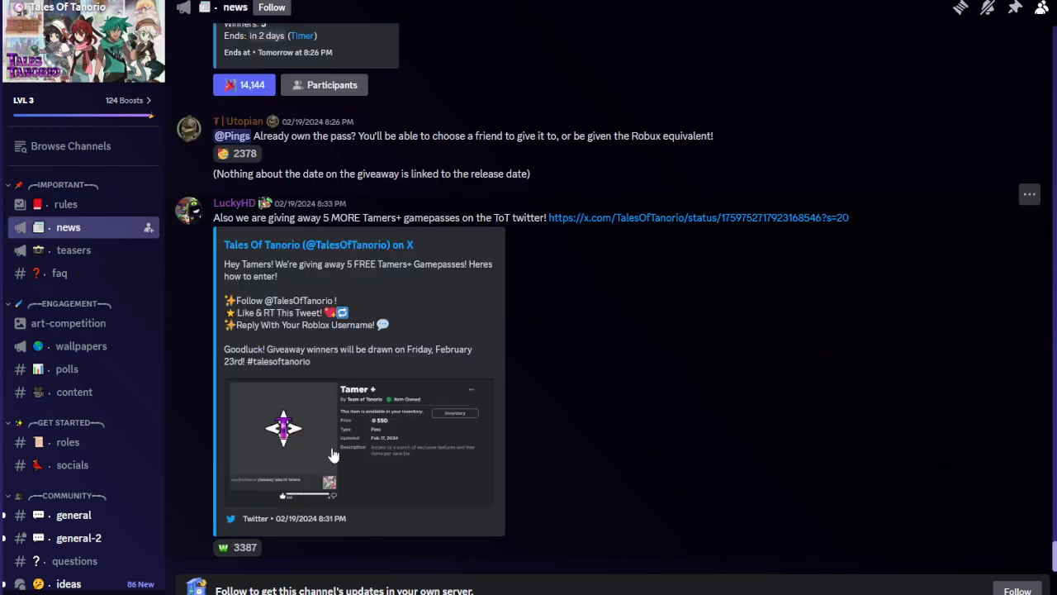
mouse_move(436, 410)
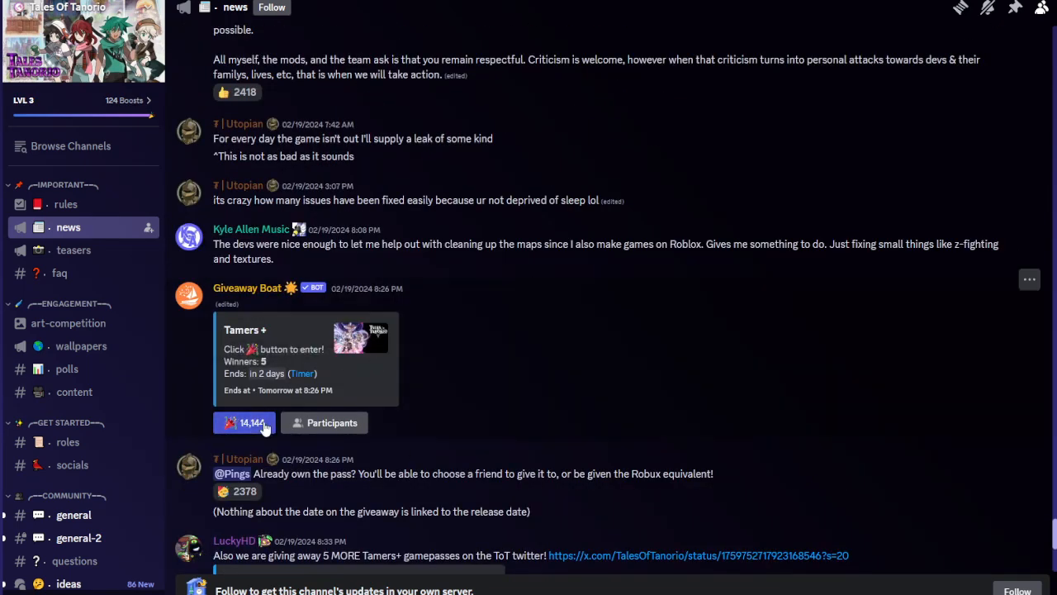
click(245, 423)
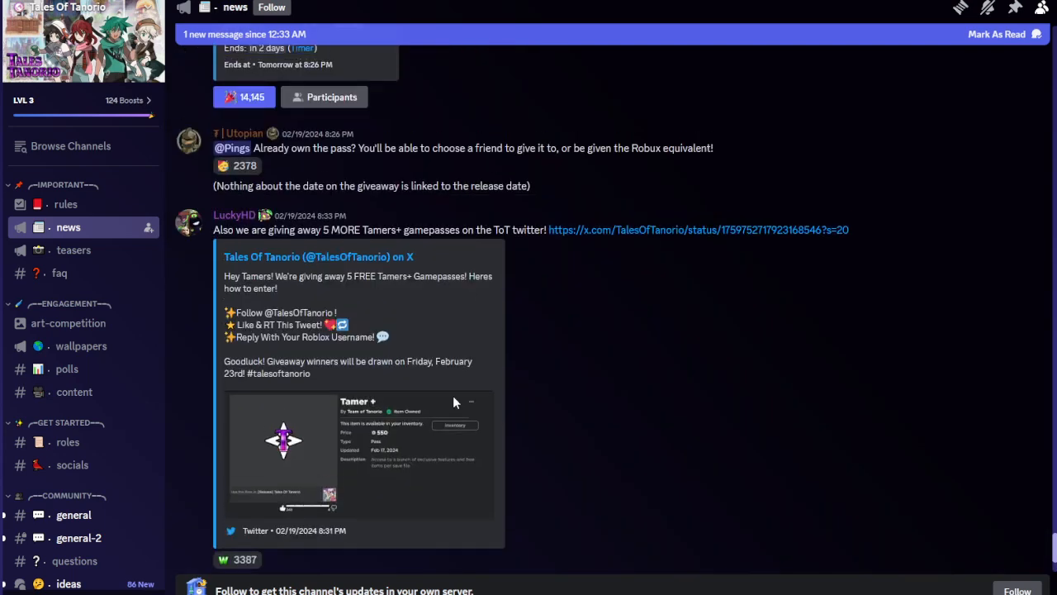
scroll(down, 3)
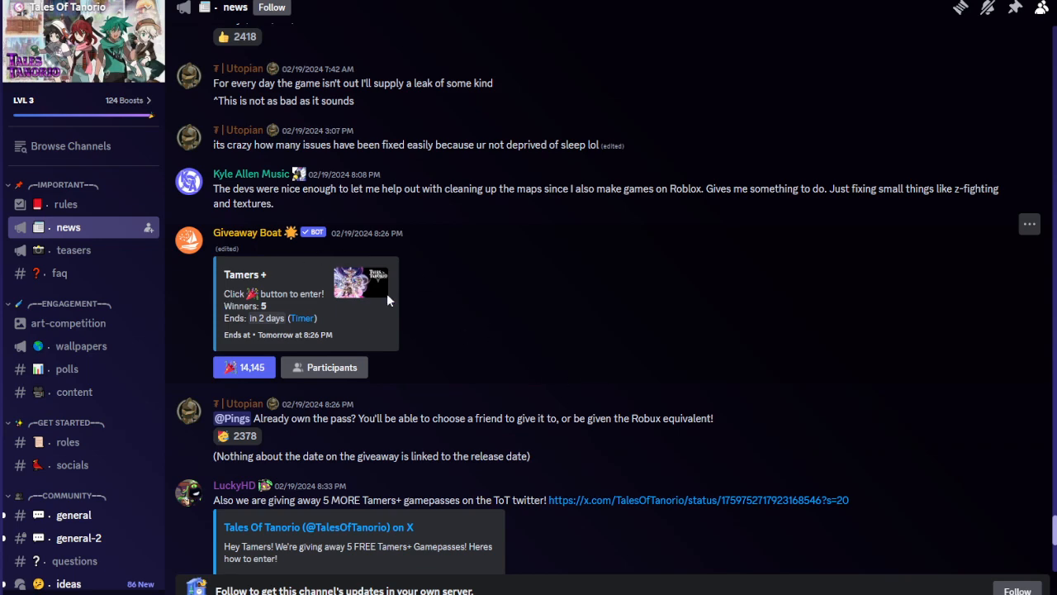
mouse_move(336, 322)
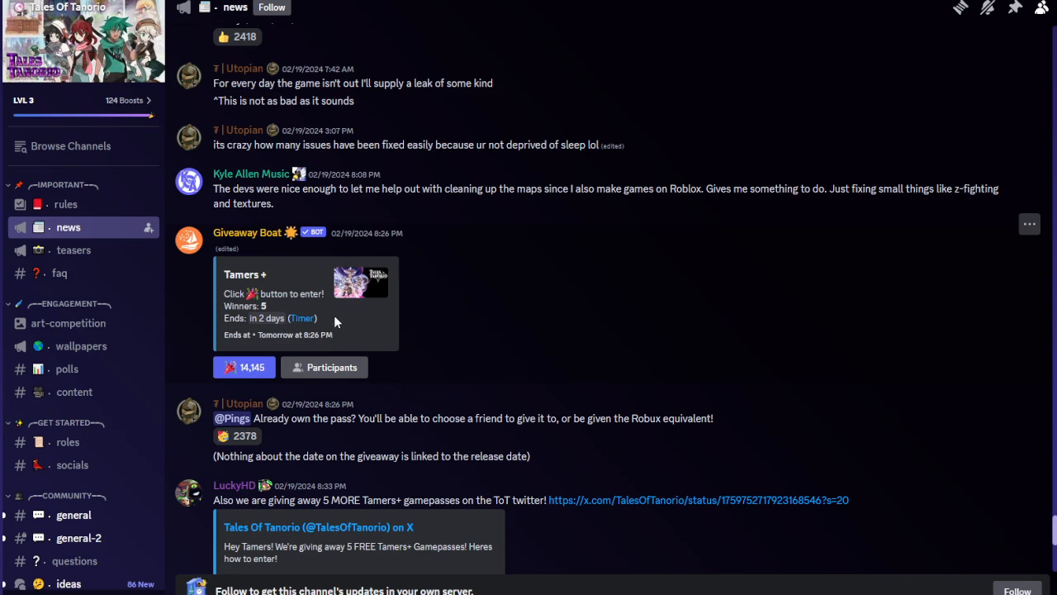
scroll(down, 3)
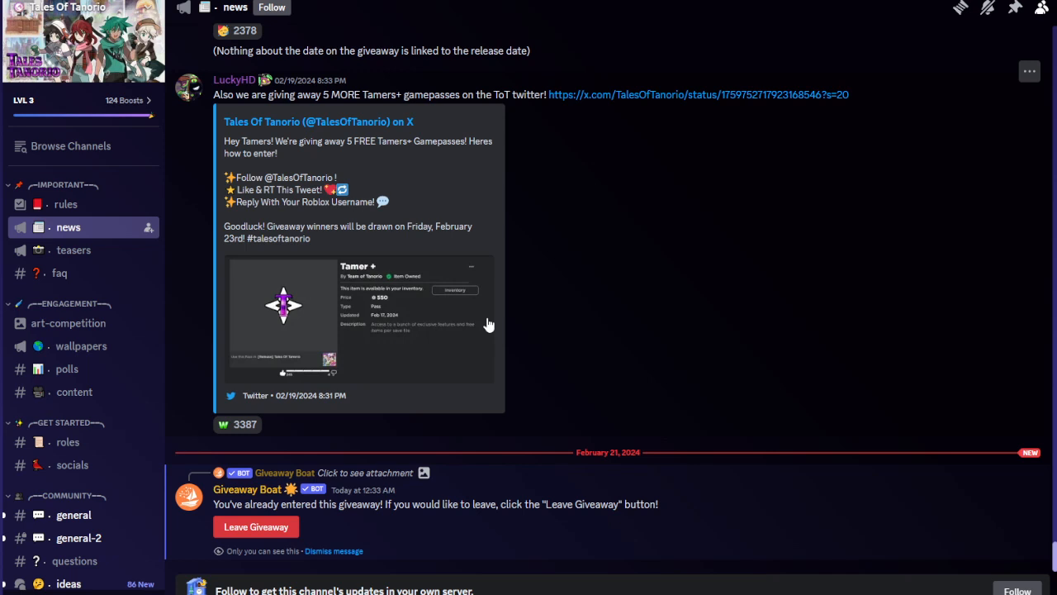
mouse_move(107, 385)
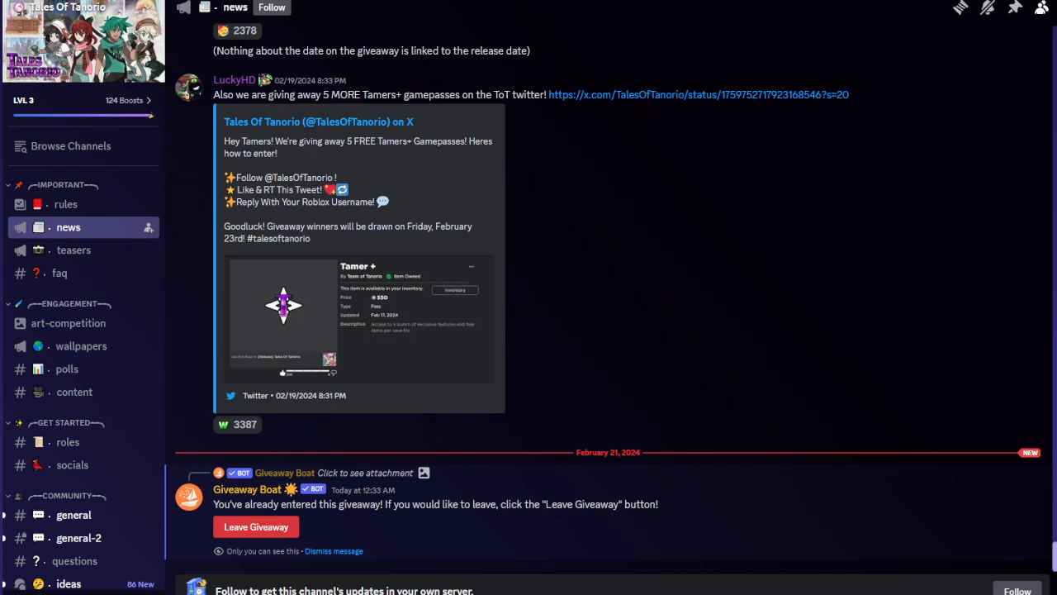
Begin a message search with a from: filter for one user
click(1014, 7)
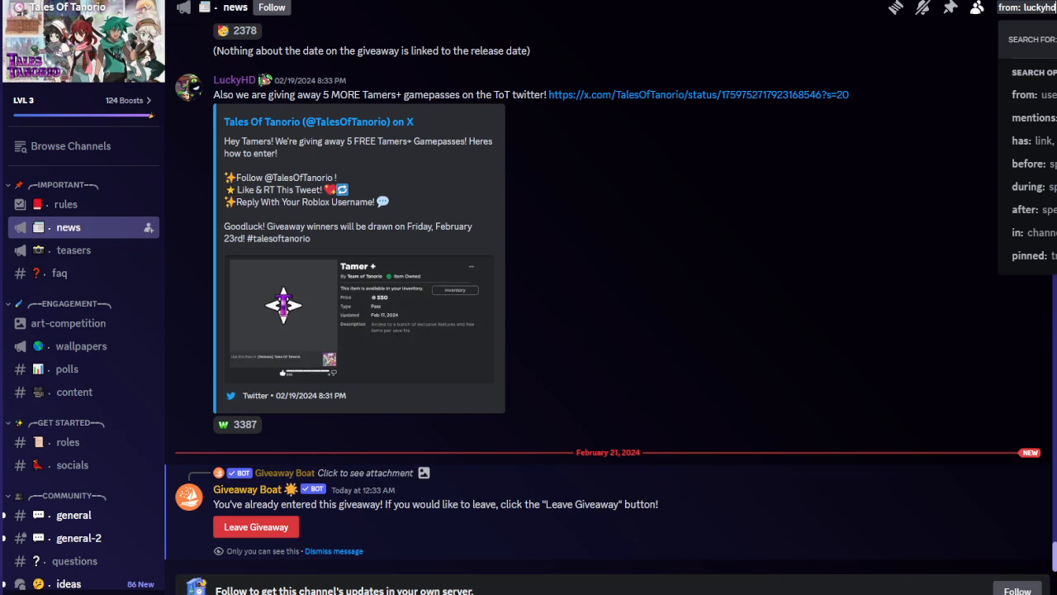
Run the author search, listing that user's 3,242 messages beside the news channel
key(Enter)
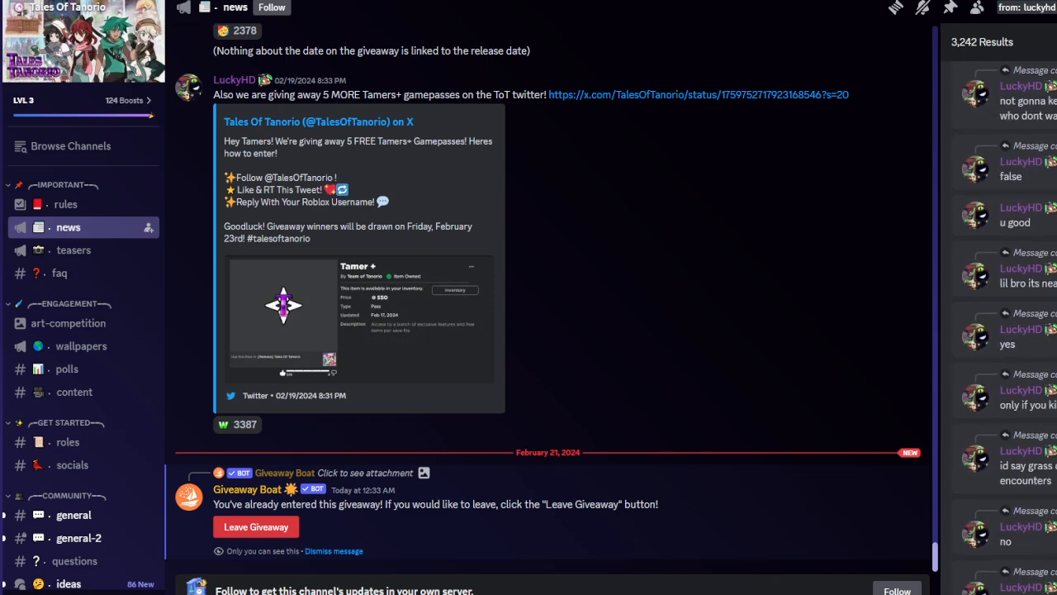
scroll(down, 3)
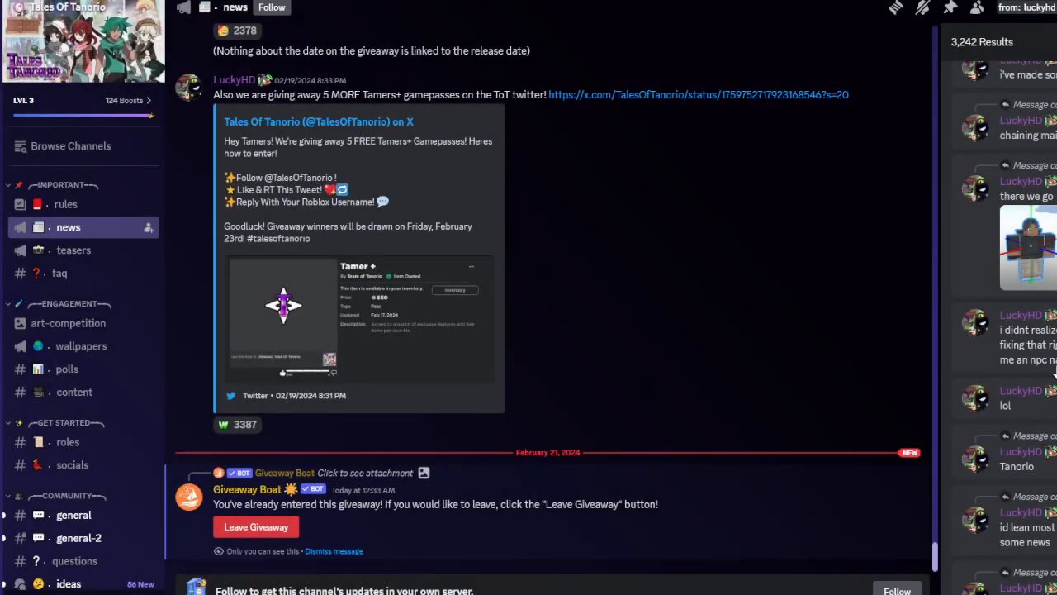
scroll(down, 3)
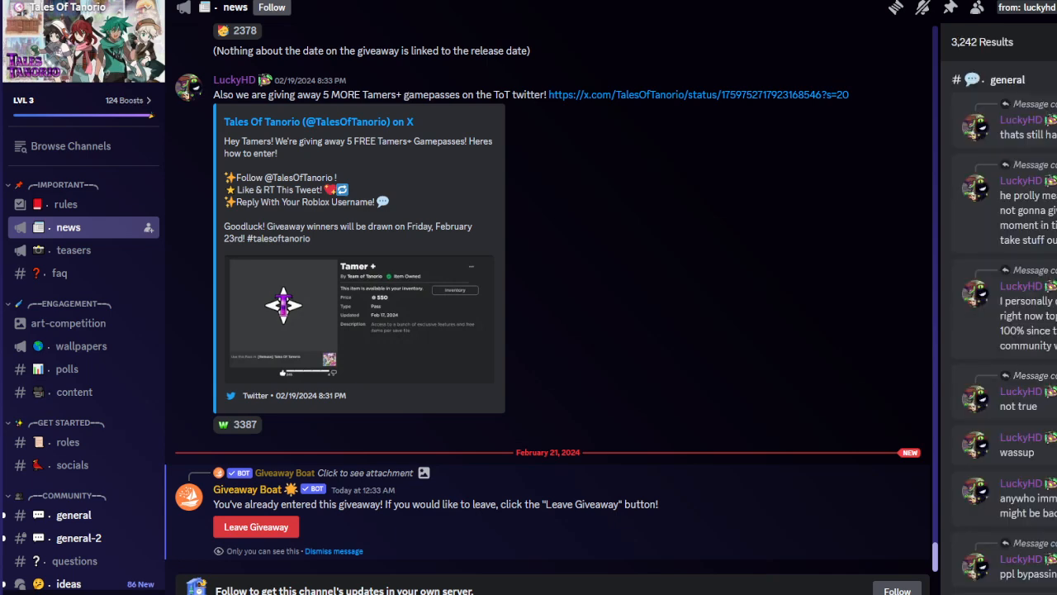
scroll(down, 3)
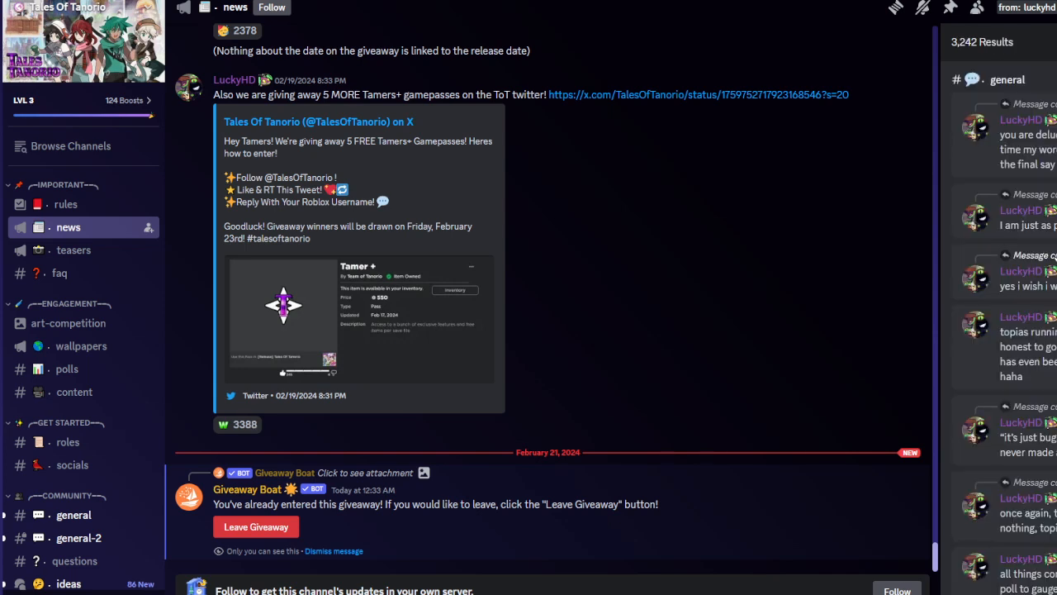
mouse_move(1033, 165)
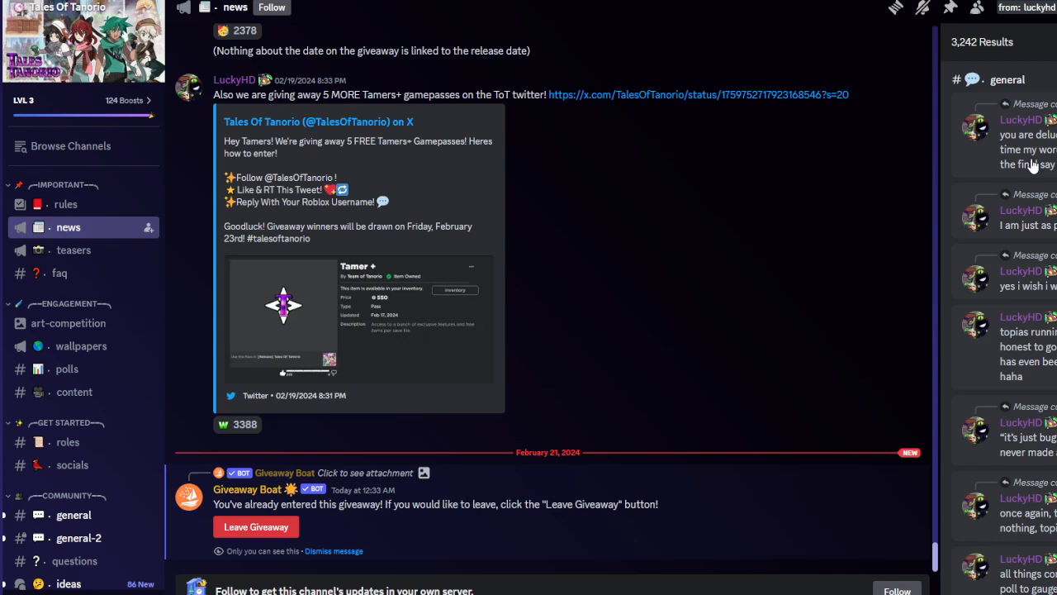
Scroll the results down to the user's messages posted in #partner-chat
scroll(down, 3)
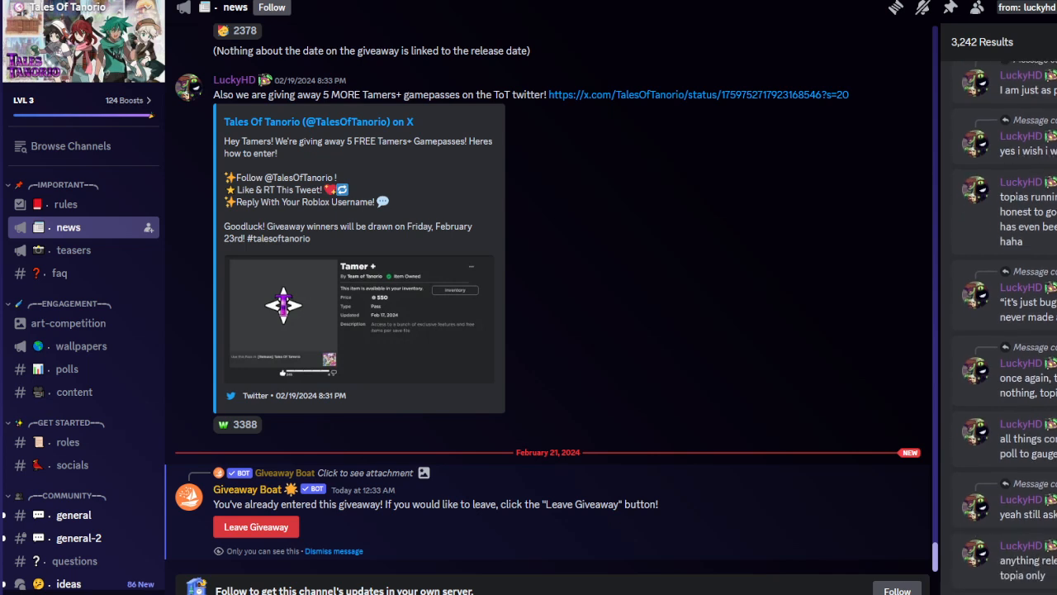
scroll(down, 3)
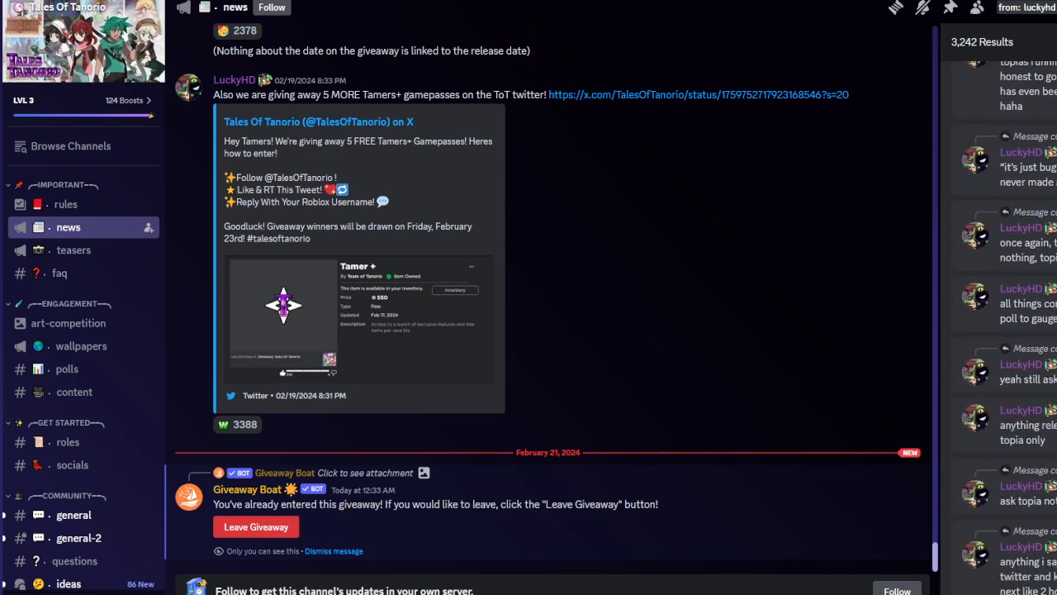
scroll(down, 3)
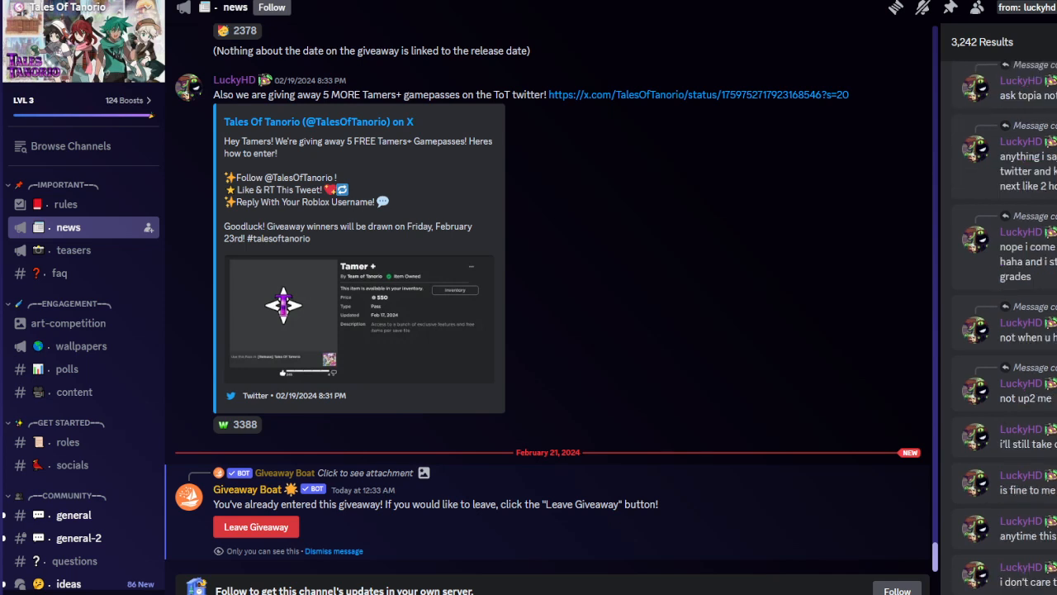
scroll(down, 3)
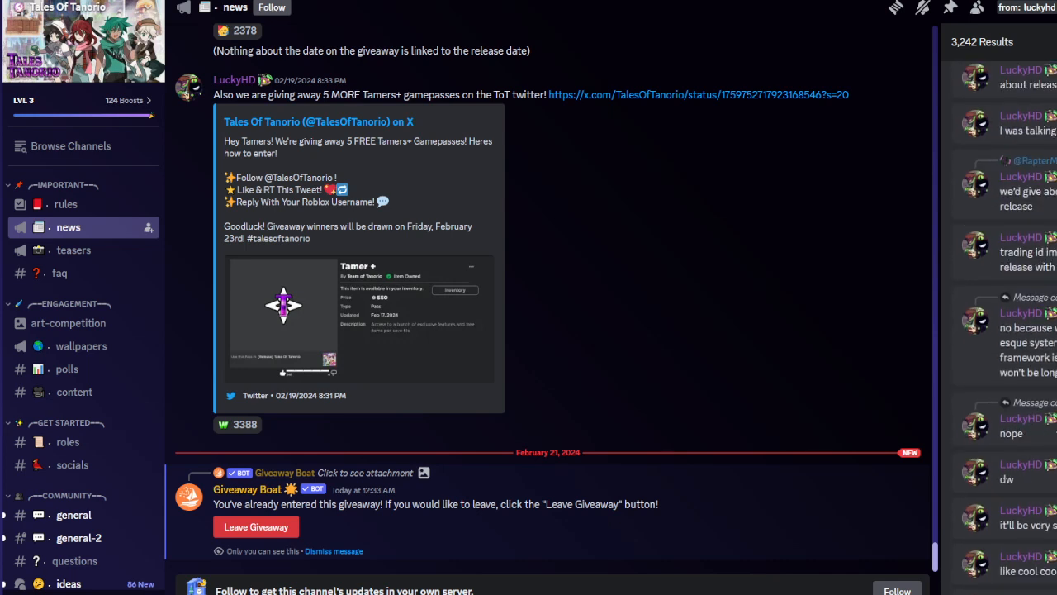
scroll(down, 3)
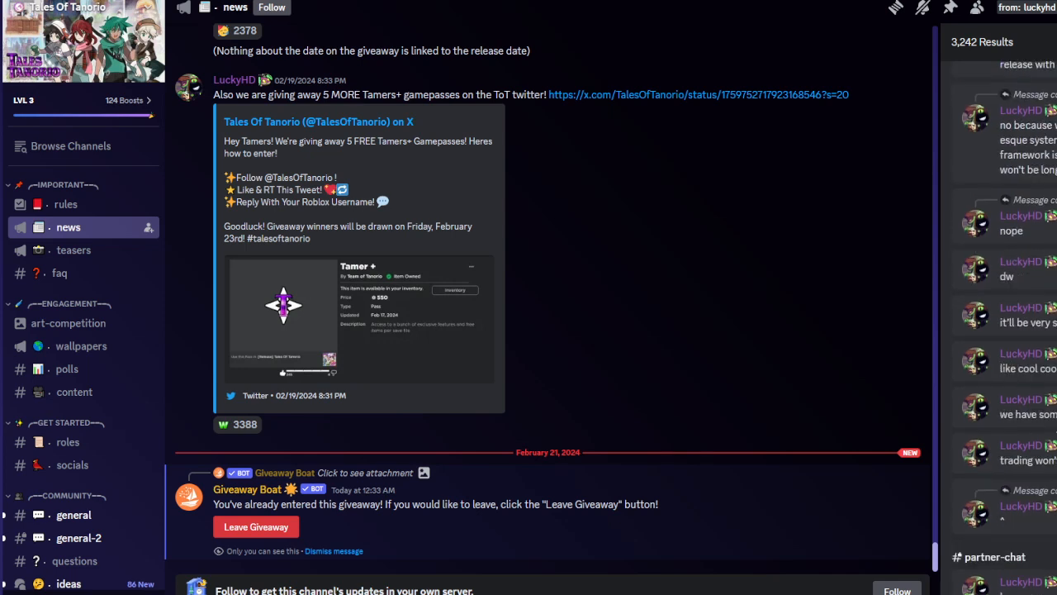
scroll(down, 3)
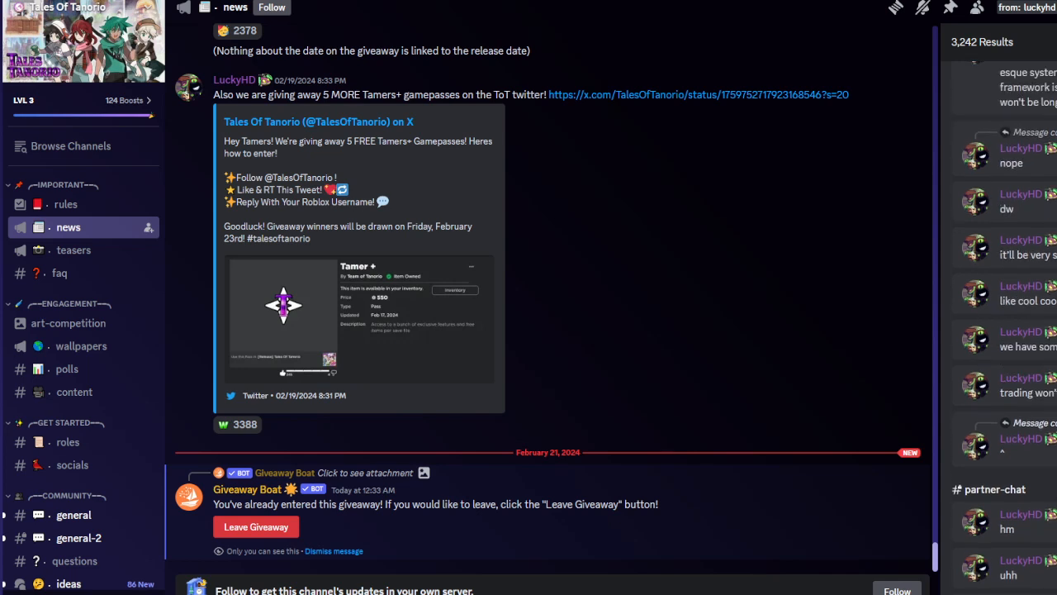
mouse_move(1047, 398)
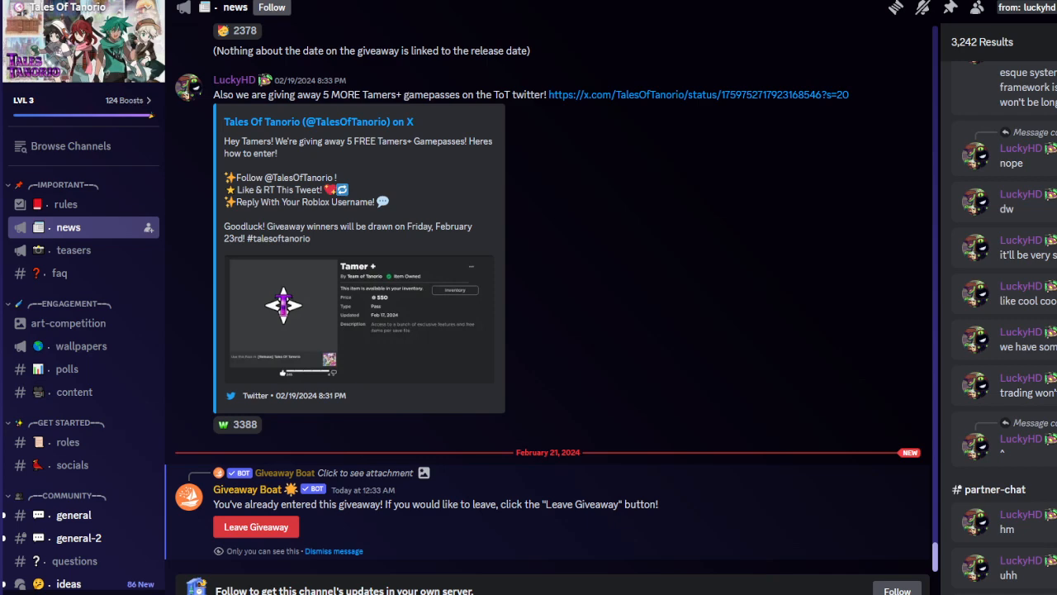
Read #general's messages saying the release date was pushed back due to critical bugs
click(73, 515)
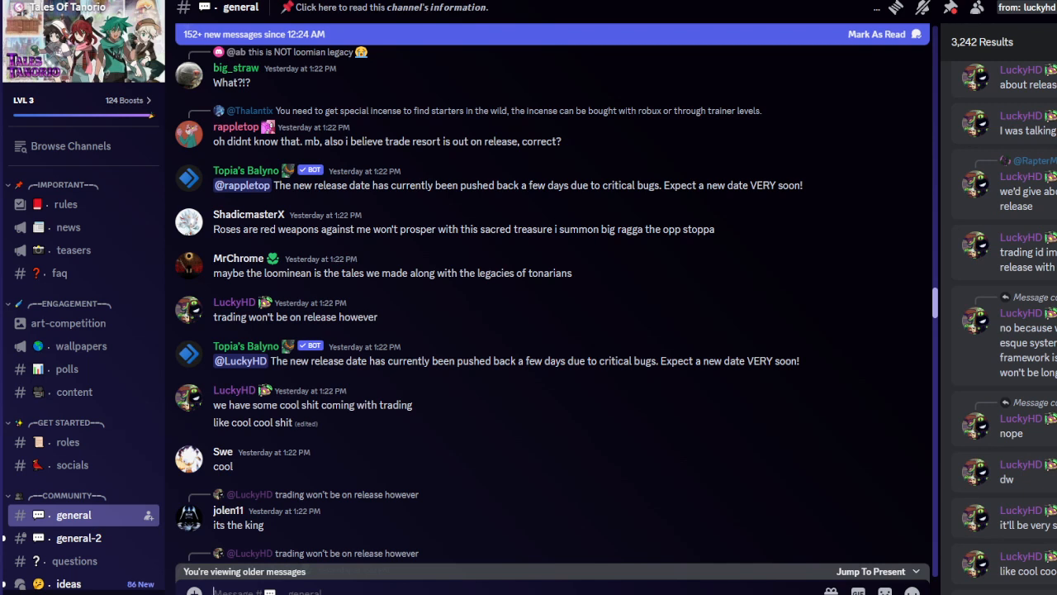
scroll(down, 3)
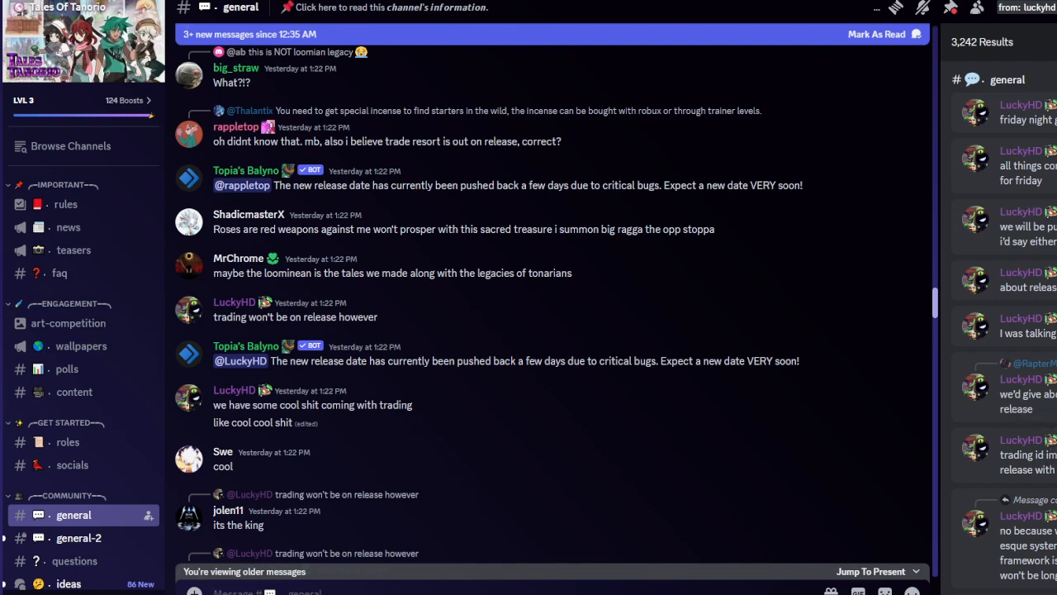
mouse_move(991, 238)
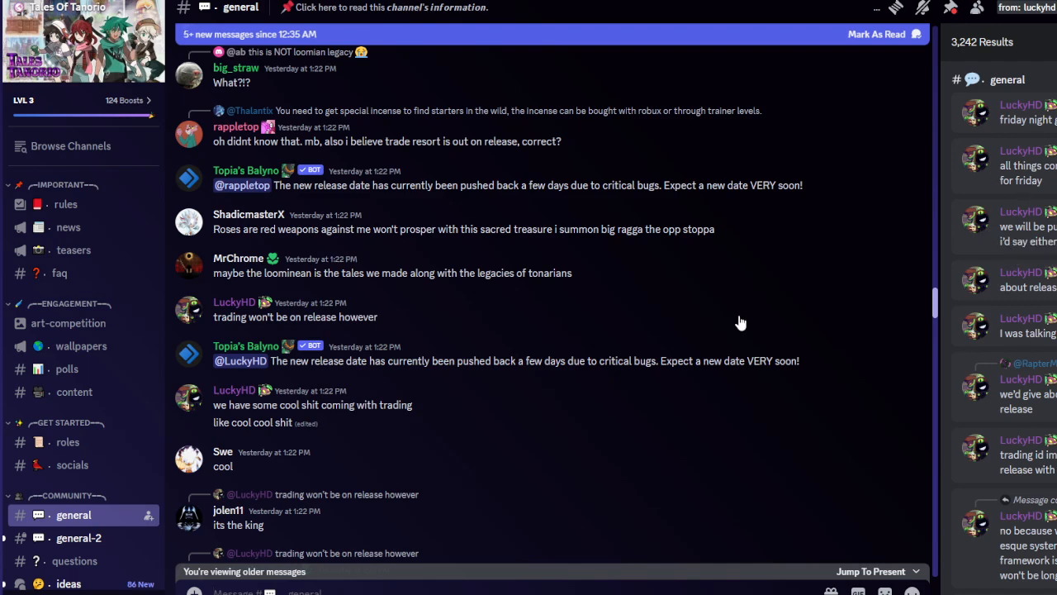
scroll(down, 3)
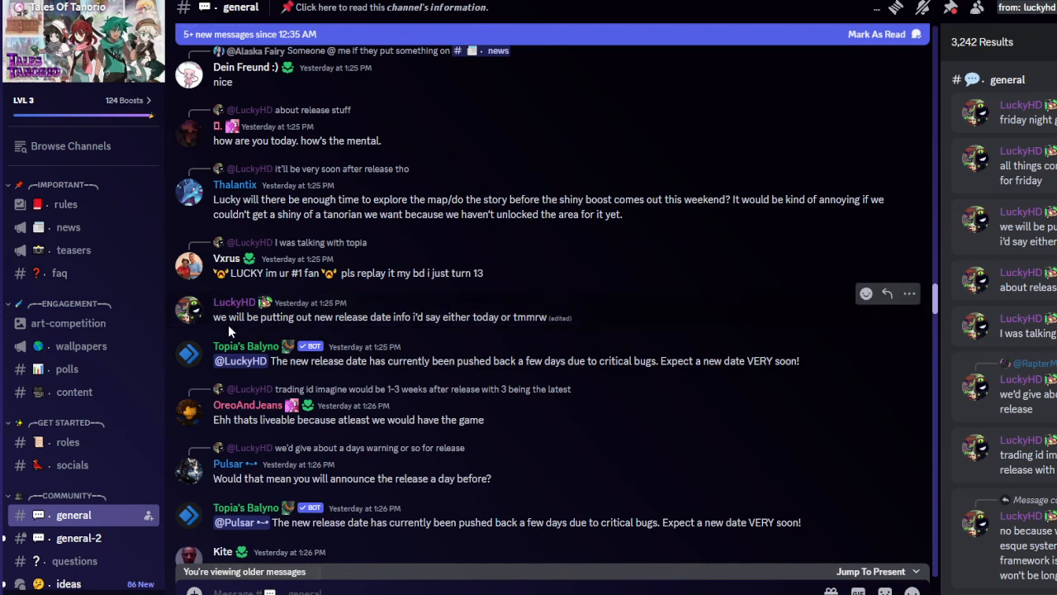
mouse_move(405, 340)
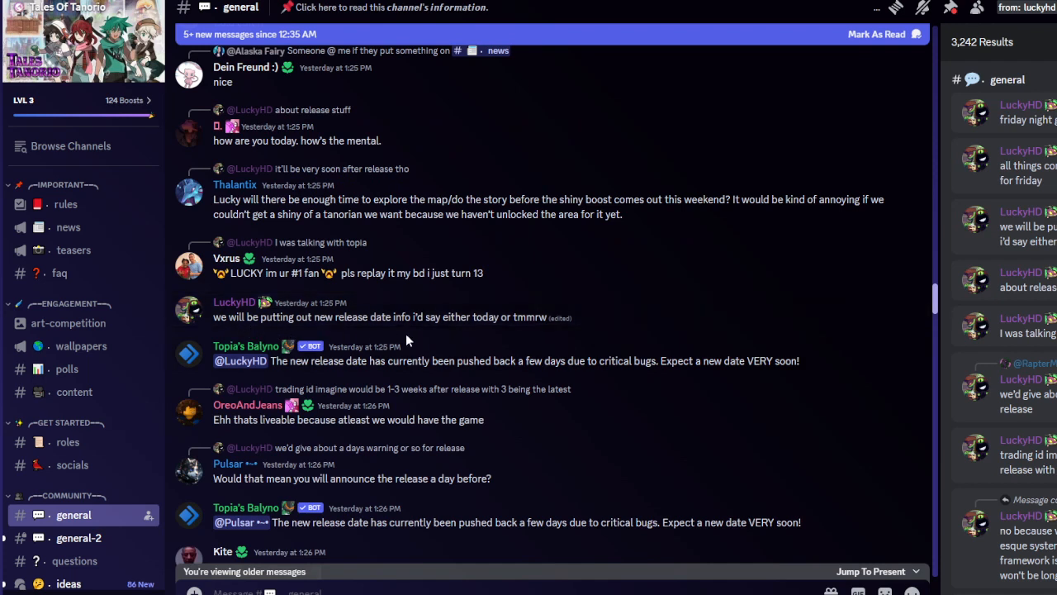
mouse_move(471, 334)
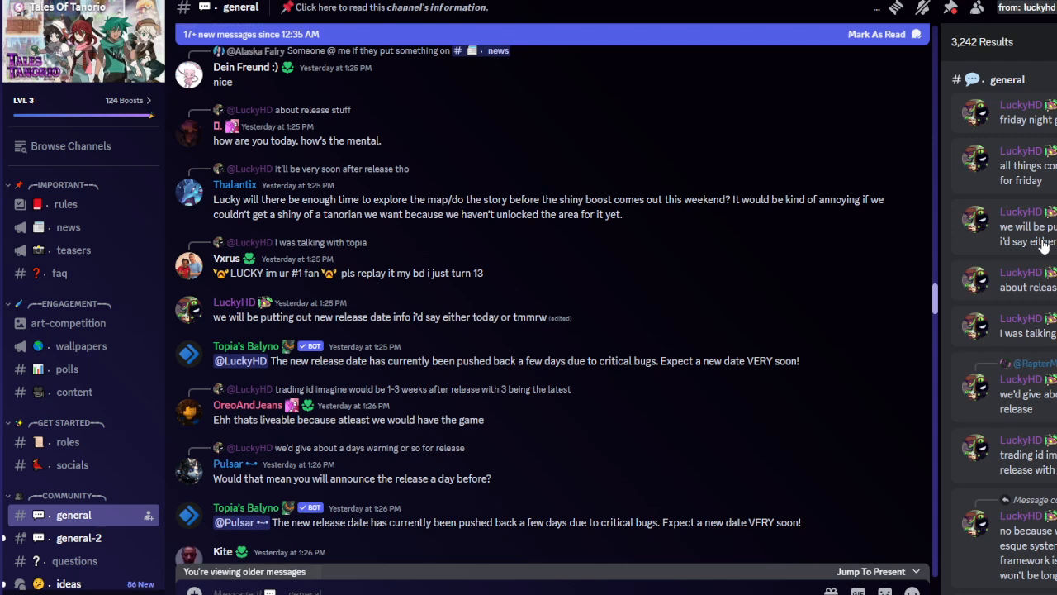
mouse_move(1044, 246)
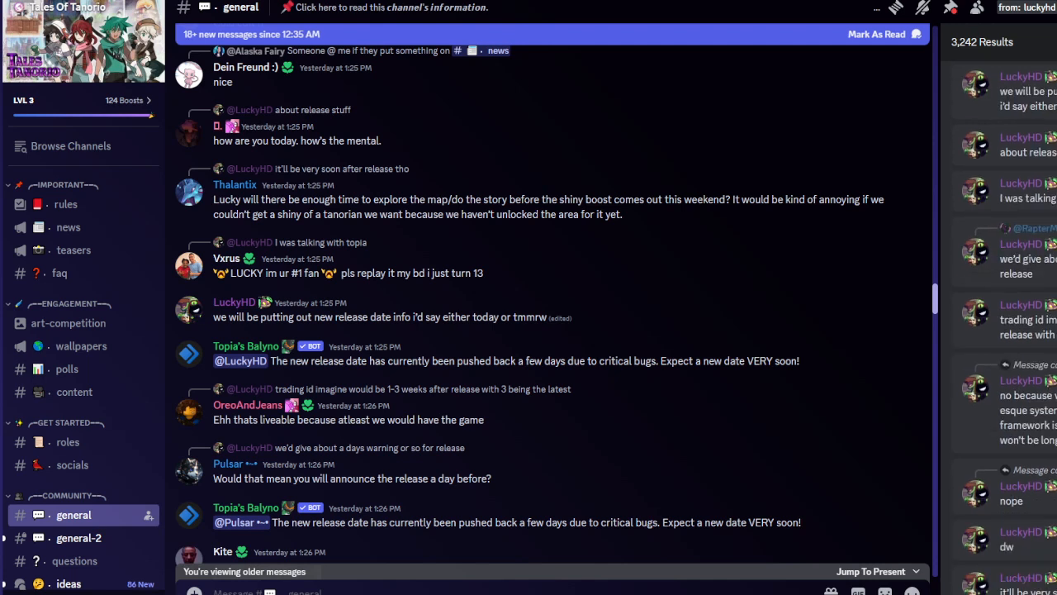
Scroll to the replies about new release date info coming today or tomorrow
scroll(down, 3)
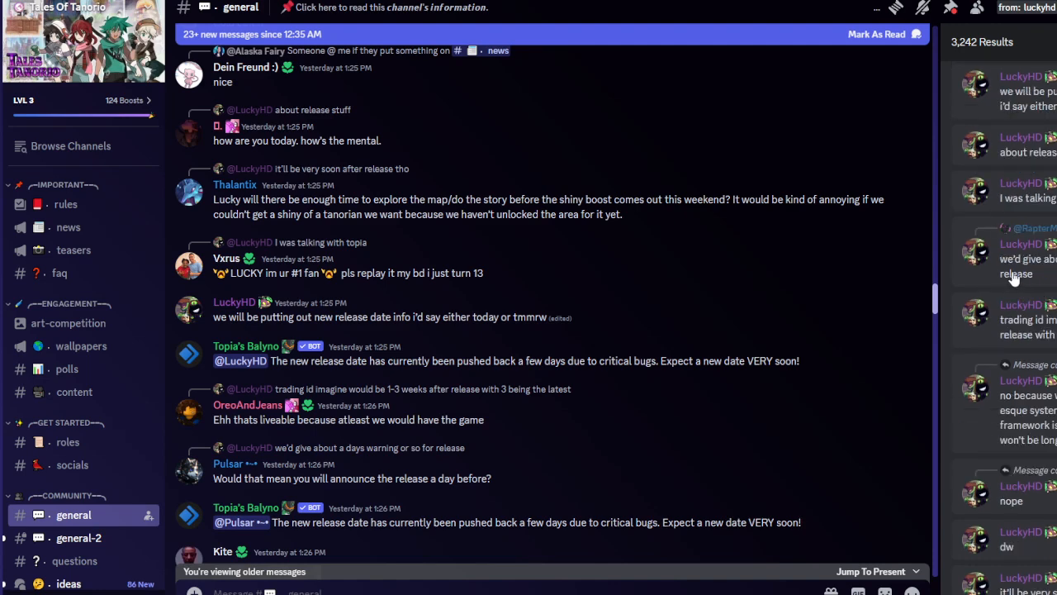
mouse_move(1014, 279)
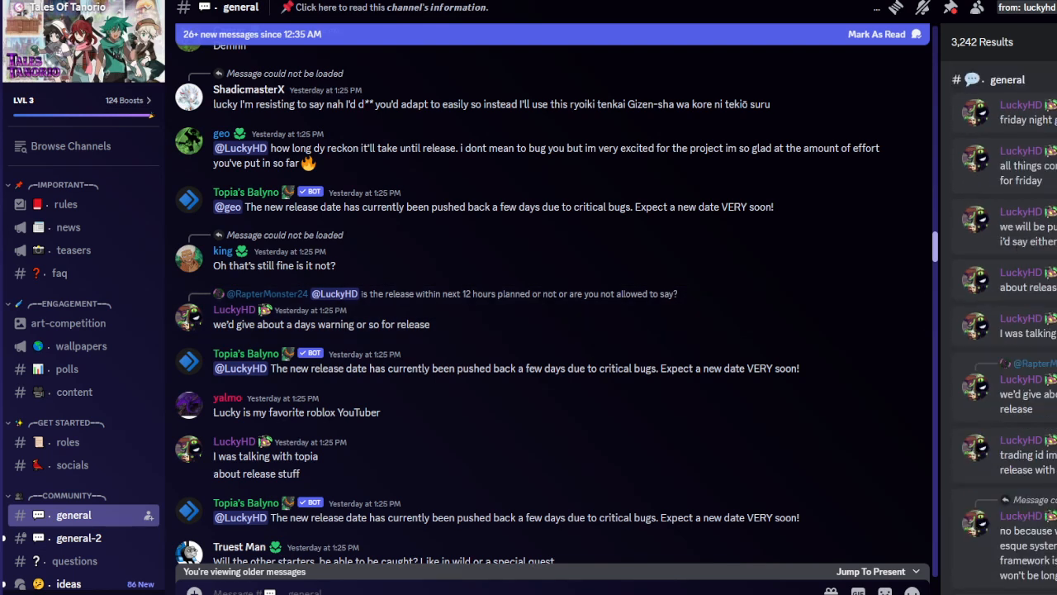
mouse_move(1044, 251)
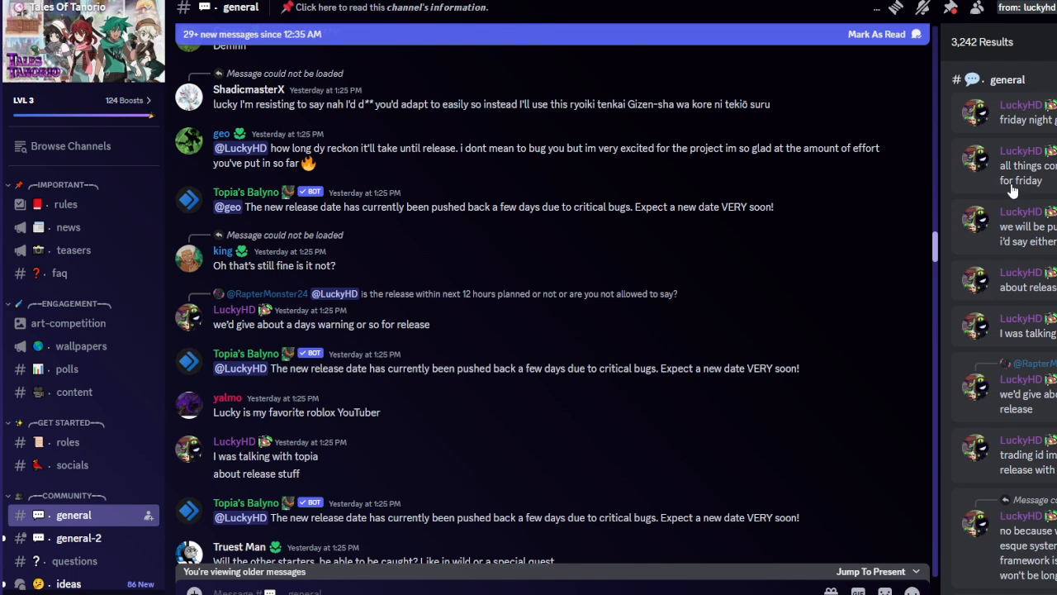
mouse_move(1037, 205)
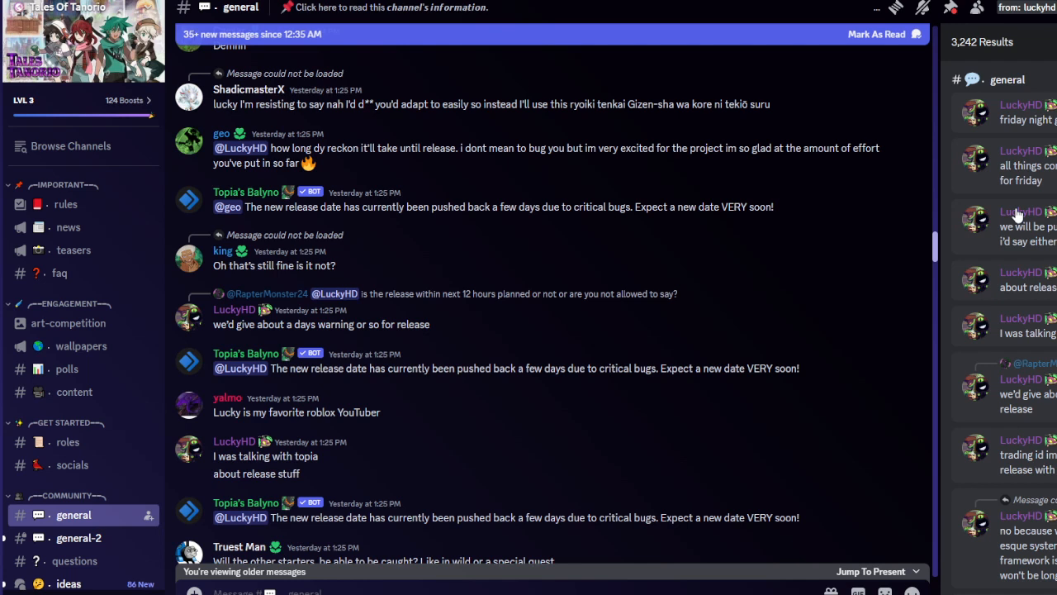
mouse_move(494, 436)
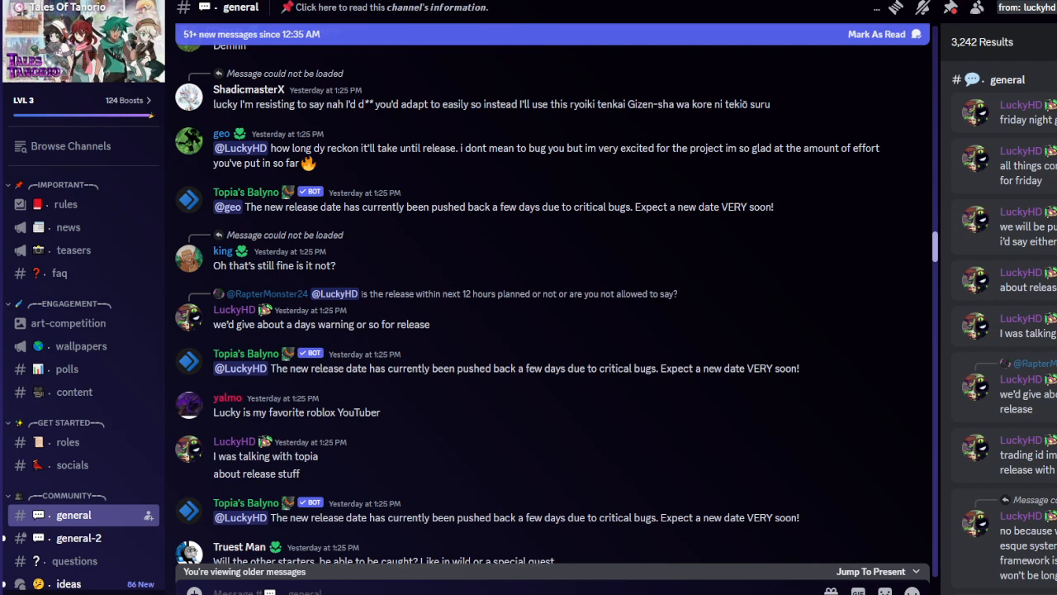
scroll(up, 3)
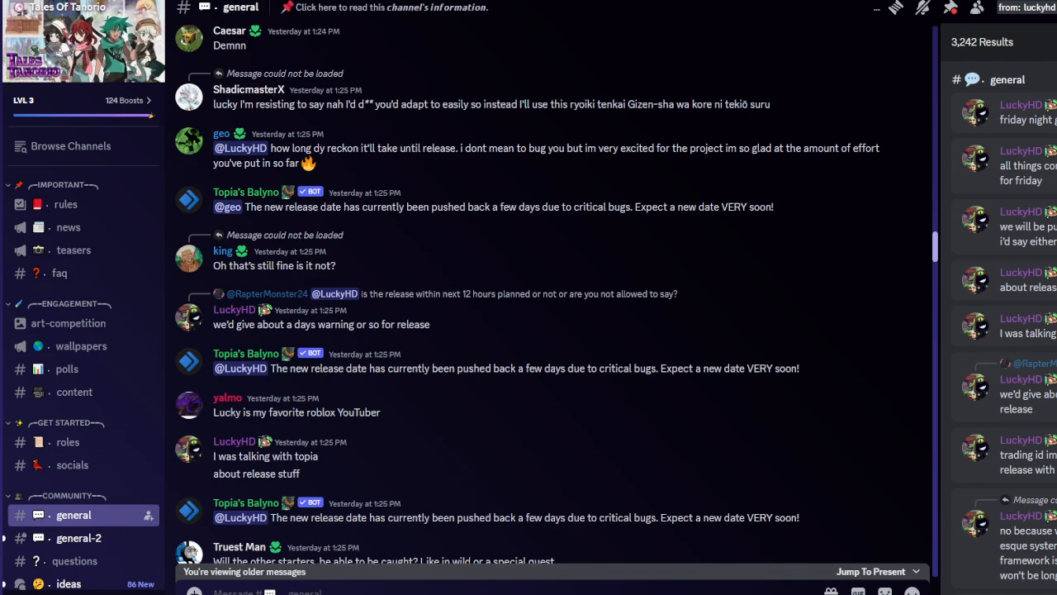